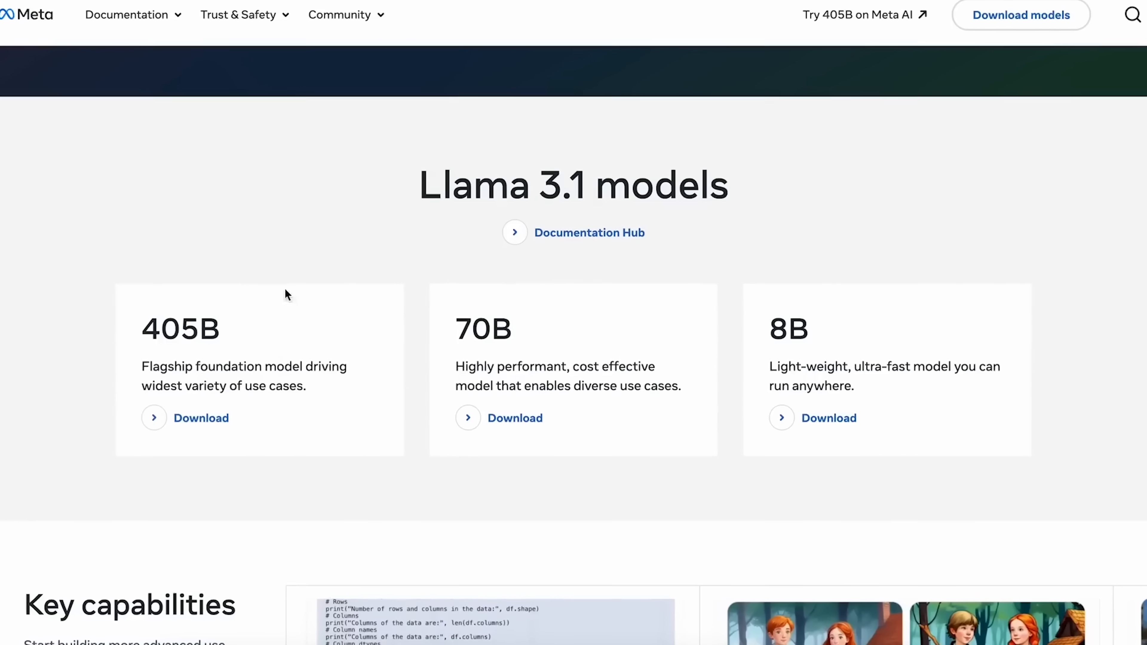
Switch from the Meta Llama page to Open WebUI and choose llama3.1:latest as the chat model
click(465, 22)
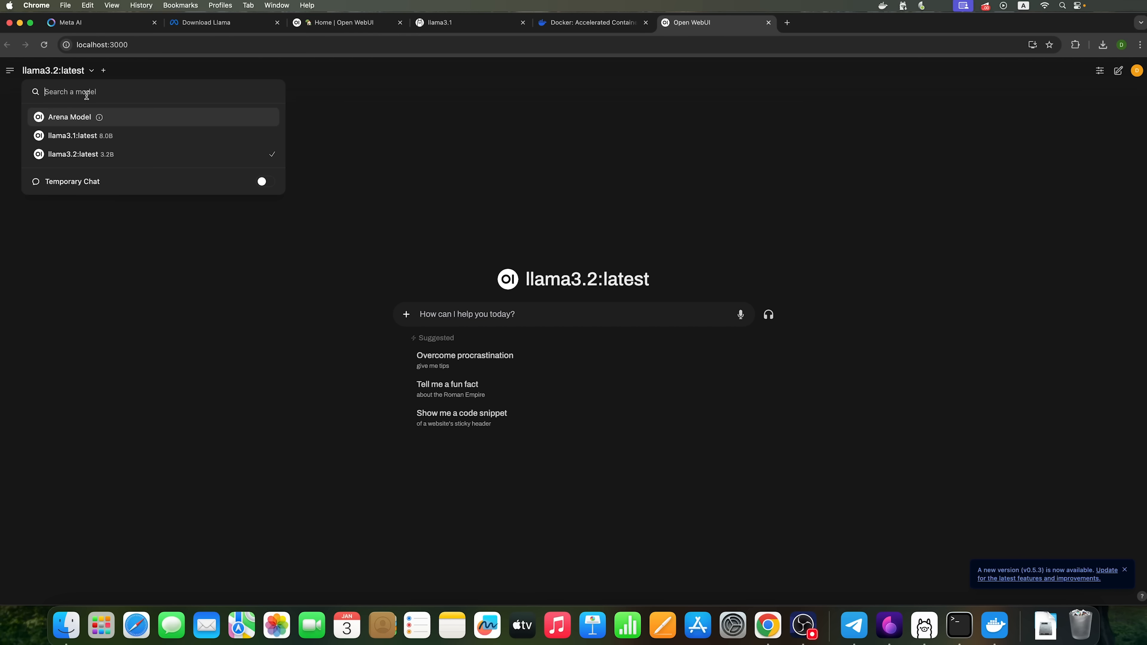
click(73, 135)
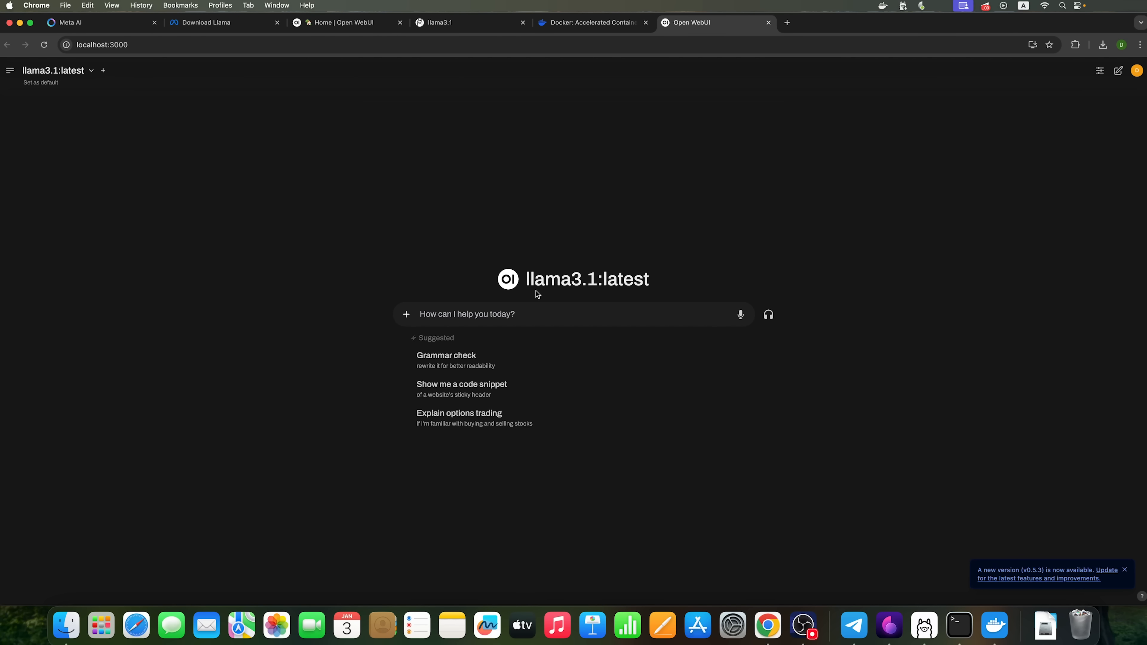